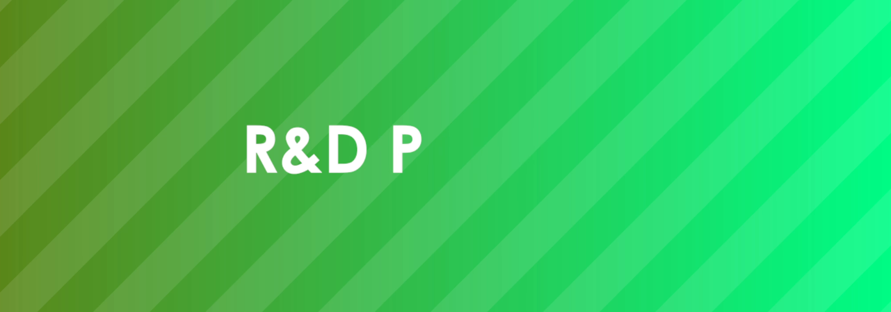
text(roj)
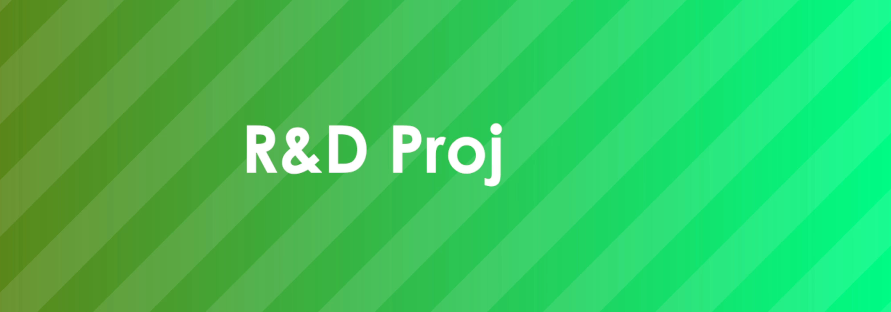